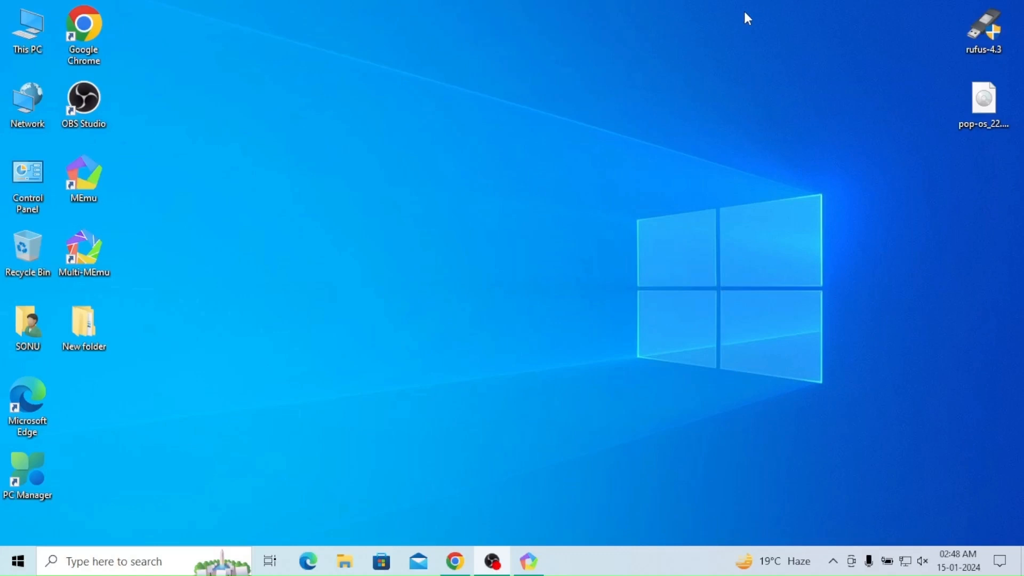
{"action": "mouse_move", "coordinate": [558, 255]}
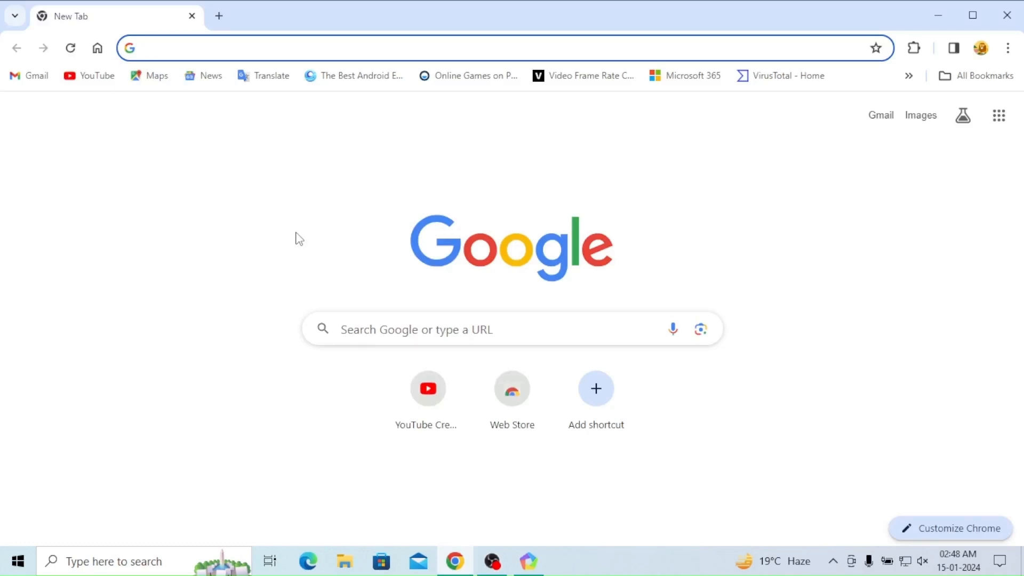
Search Google for 'pop os' and open the Pop!_OS by System76 result.
{"action": "type", "text": "pop os"}
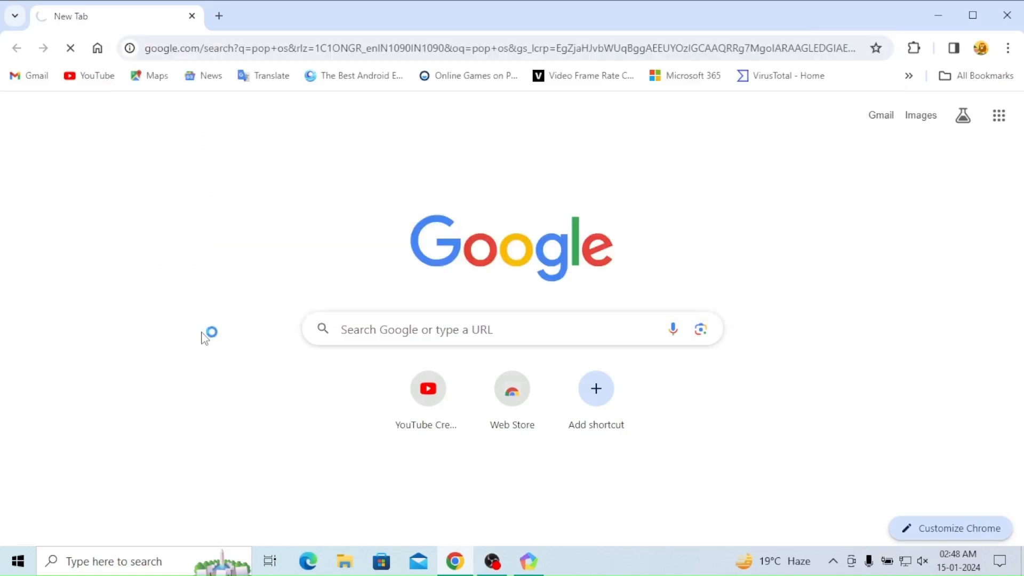
{"action": "mouse_move", "coordinate": [192, 340]}
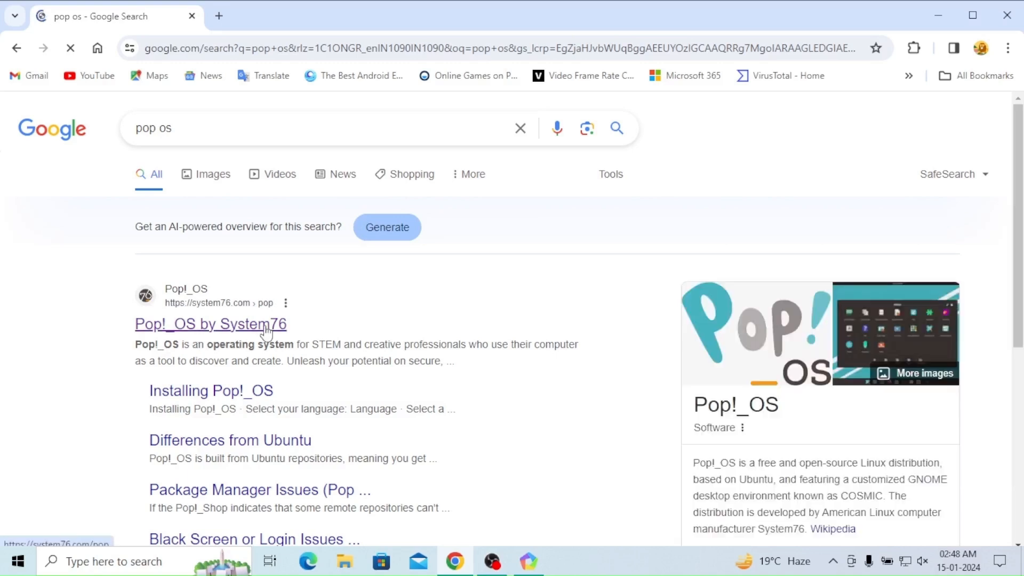
{"action": "mouse_move", "coordinate": [272, 351]}
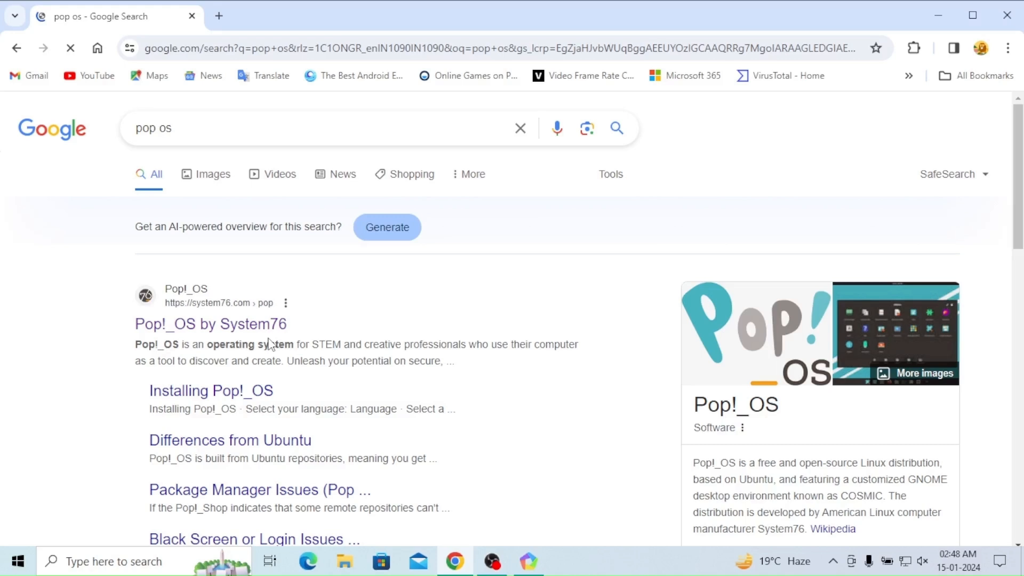
{"action": "left_click", "coordinate": [210, 324]}
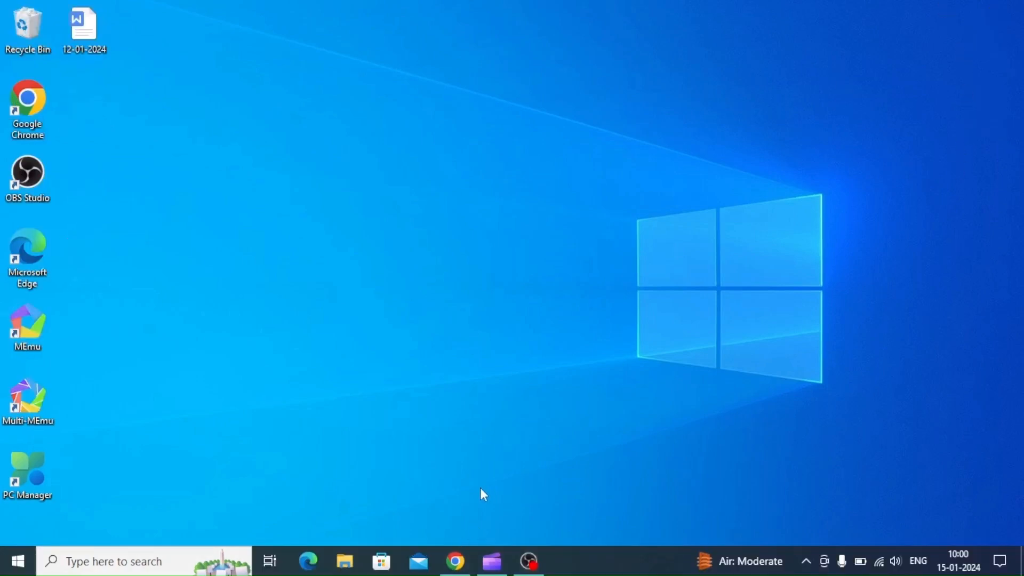
Launch Chrome and go to the rufus.ie/en site via 'rufus'.
{"action": "left_click", "coordinate": [453, 575]}
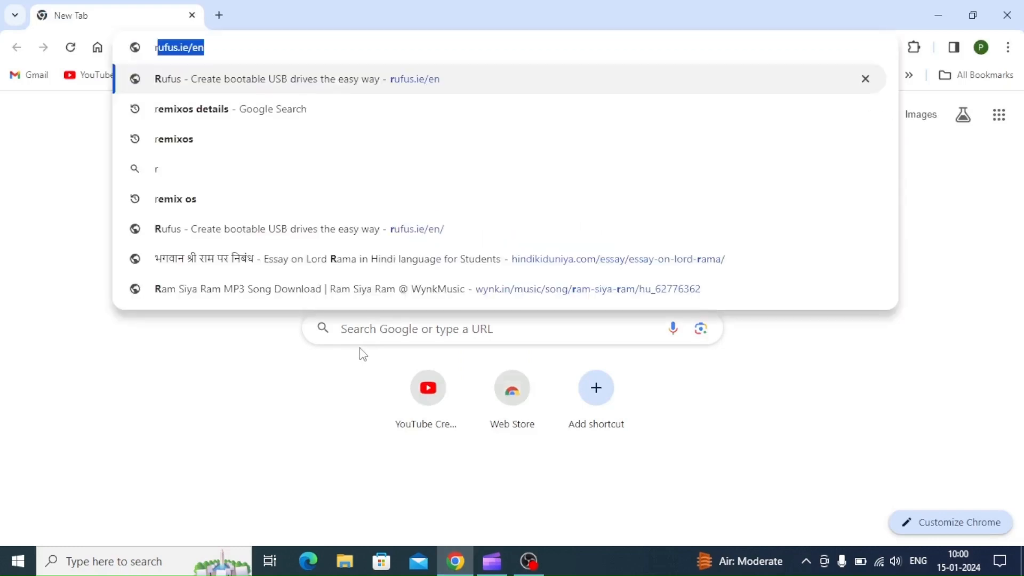
{"action": "type", "text": "rufus.ie/en/"}
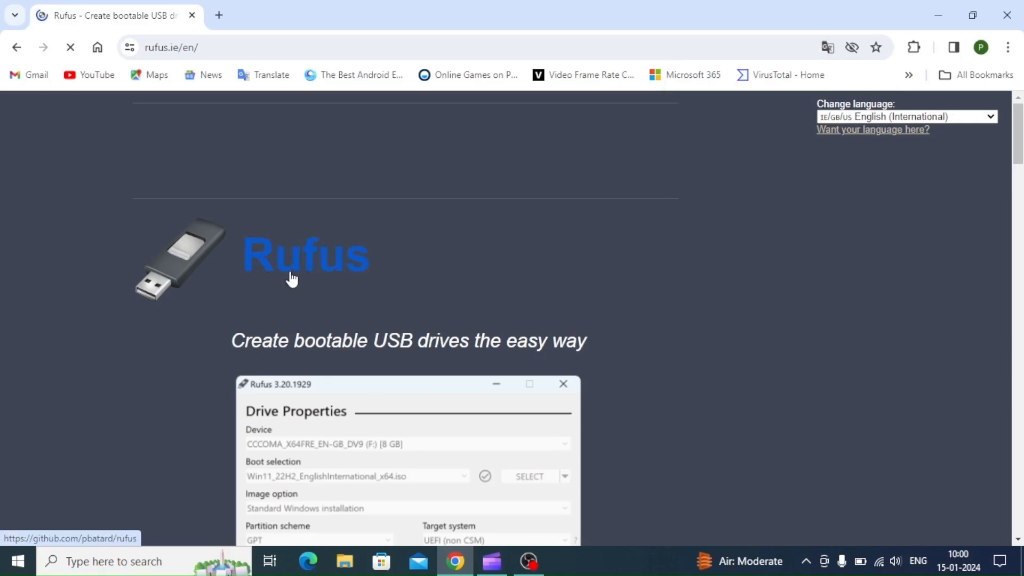
Scroll down rufus.ie to the Latest releases table listing rufus-4.3.exe.
{"action": "scroll", "scroll_direction": "down", "scroll_amount": 3}
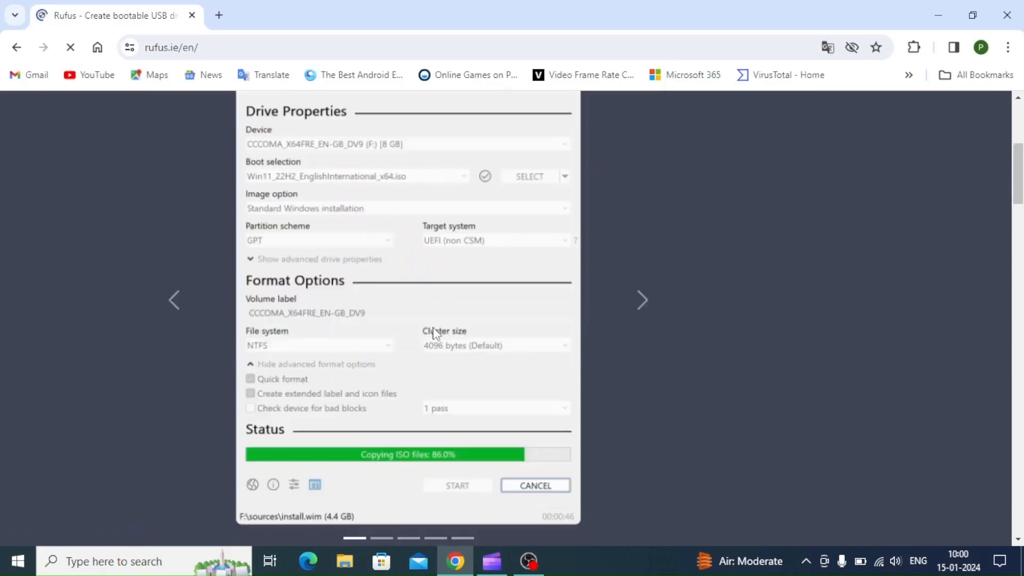
{"action": "scroll", "scroll_direction": "down", "scroll_amount": 3}
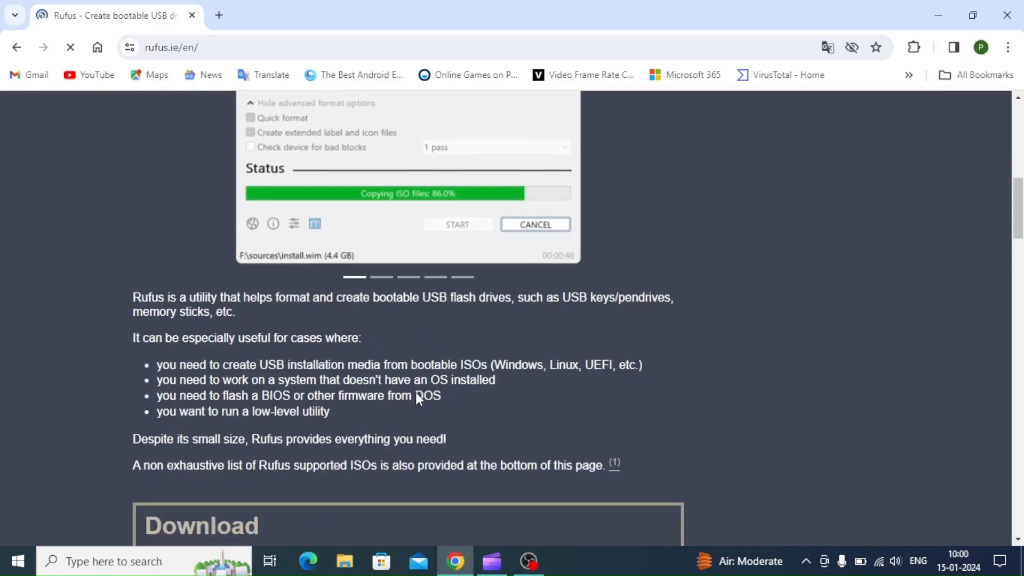
{"action": "scroll", "scroll_direction": "down", "scroll_amount": 3}
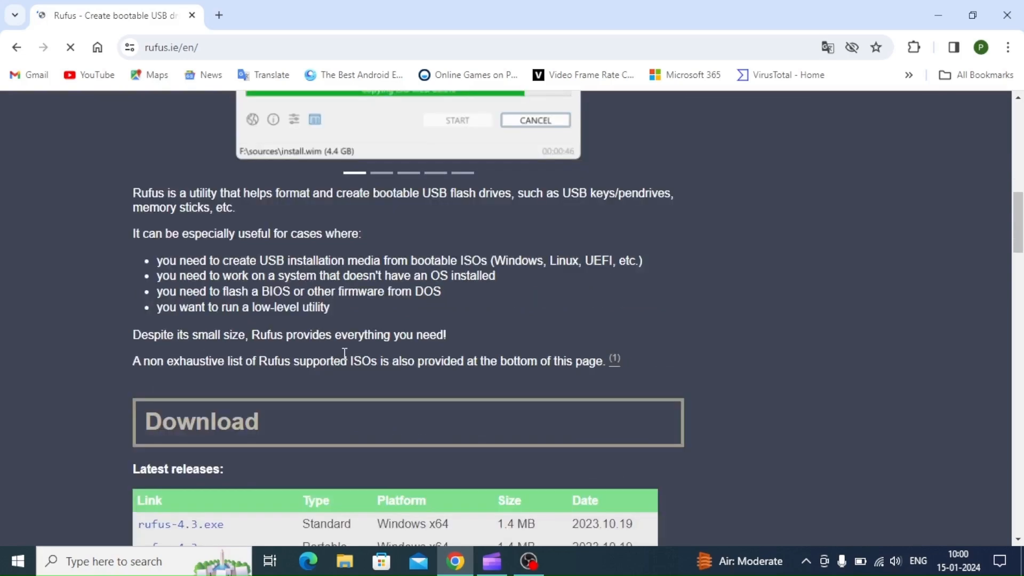
{"action": "scroll", "scroll_direction": "down", "scroll_amount": 3}
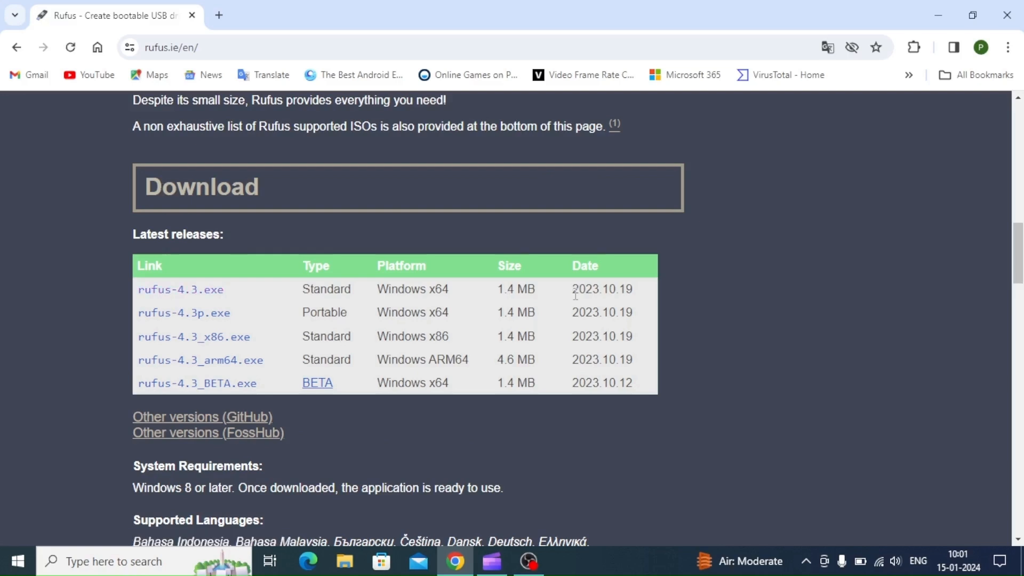
{"action": "mouse_move", "coordinate": [324, 324]}
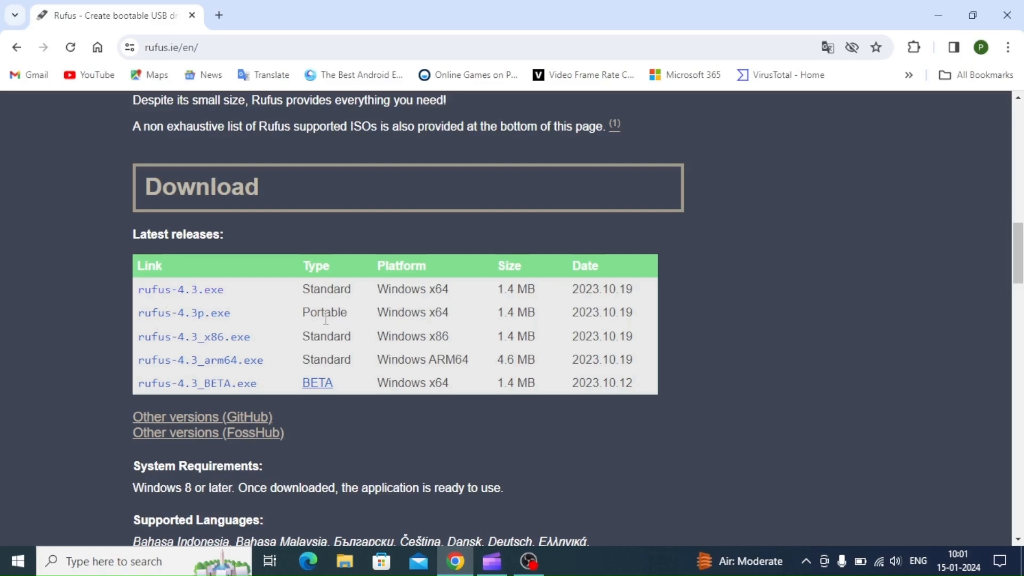
{"action": "mouse_move", "coordinate": [253, 290]}
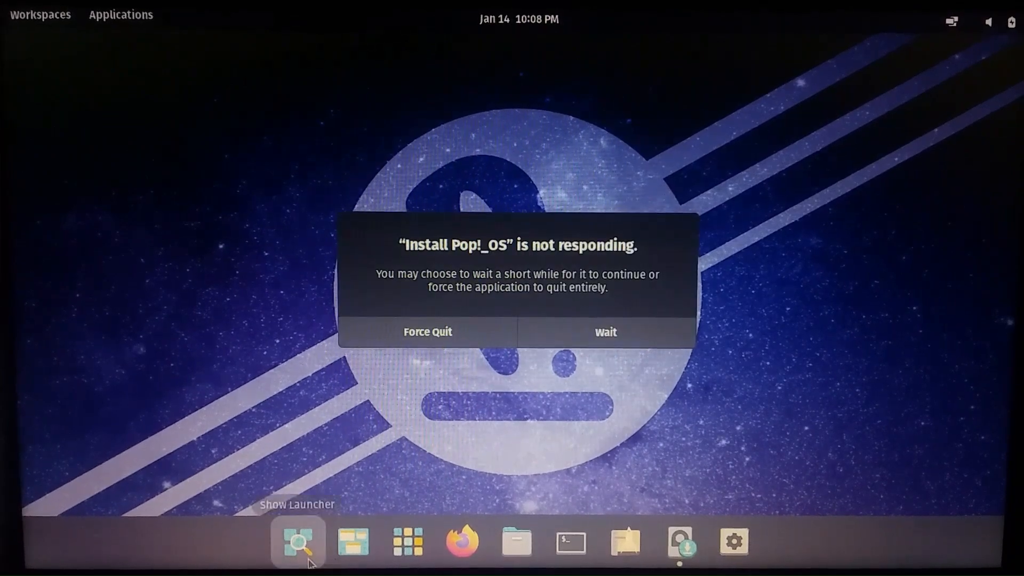
Choose Wait on the 'Install Pop!_OS is not responding' prompt.
{"action": "left_click", "coordinate": [298, 546]}
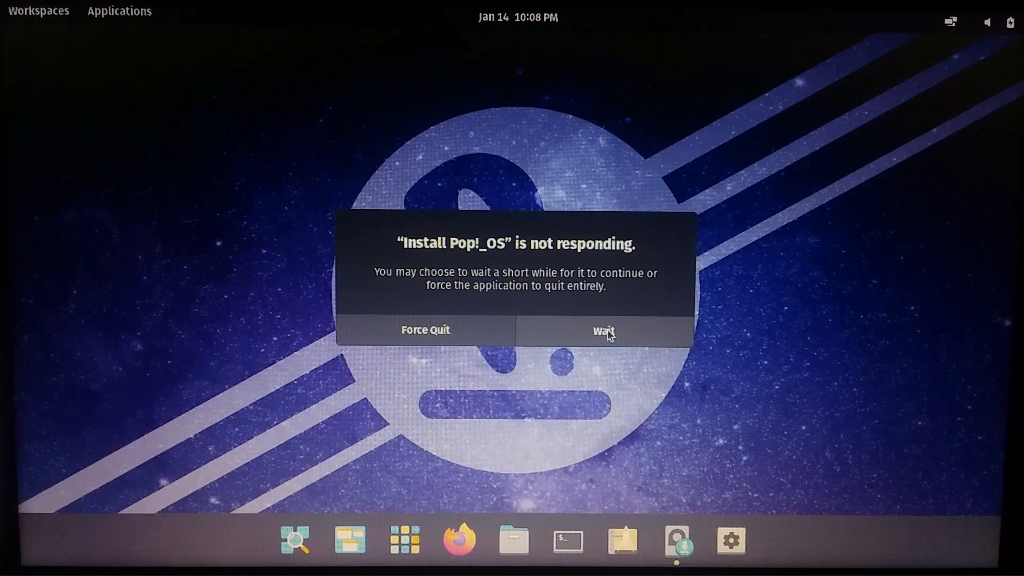
{"action": "left_click", "coordinate": [604, 330]}
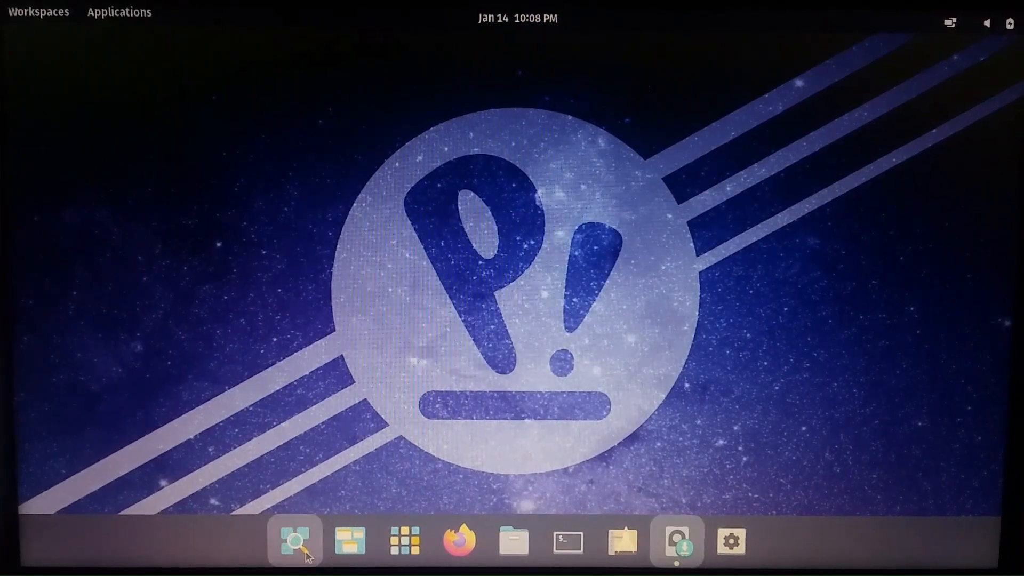
{"action": "left_click", "coordinate": [296, 545]}
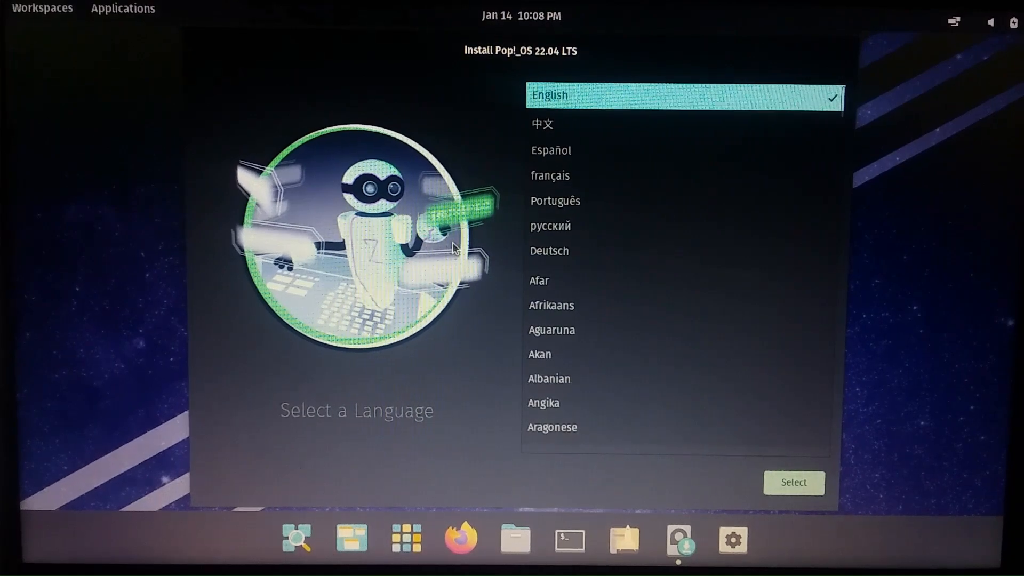
{"action": "mouse_move", "coordinate": [681, 542]}
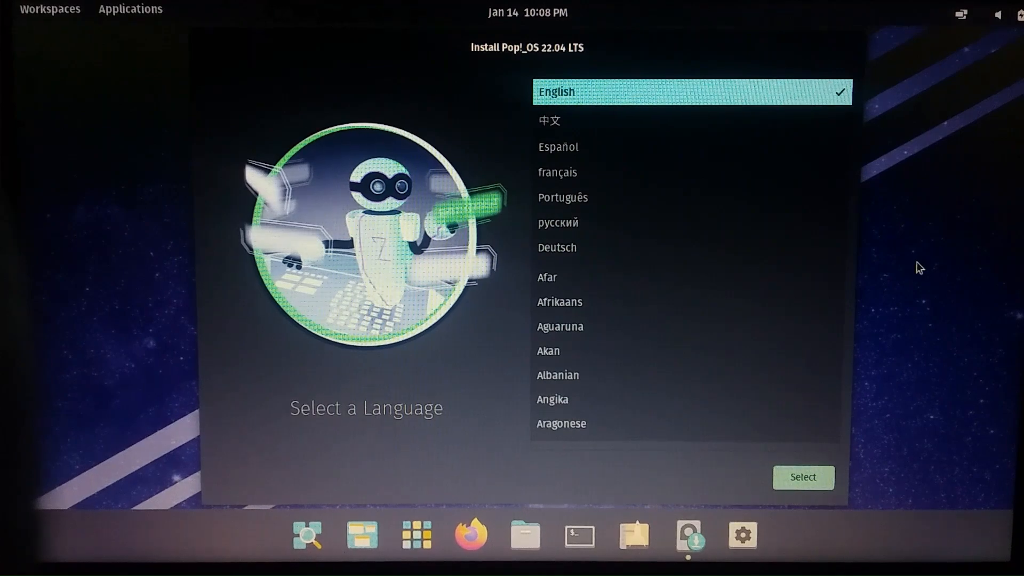
Confirm English and advance to the Keyboard Layout screen.
{"action": "left_click", "coordinate": [803, 476]}
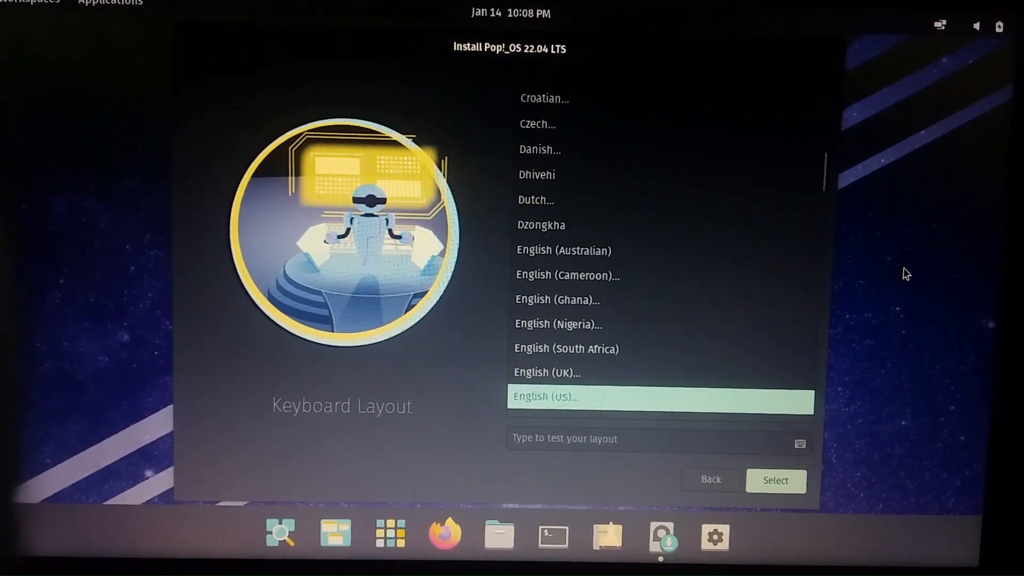